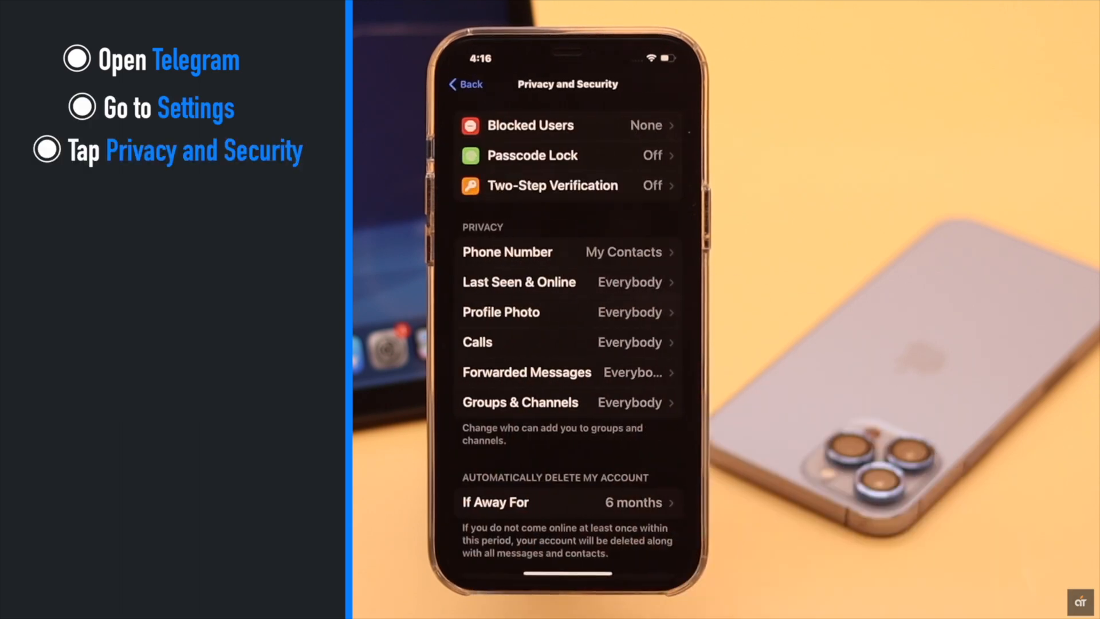
Show the Last Seen & Online visibility options from Privacy and Security.
left_click(517, 282)
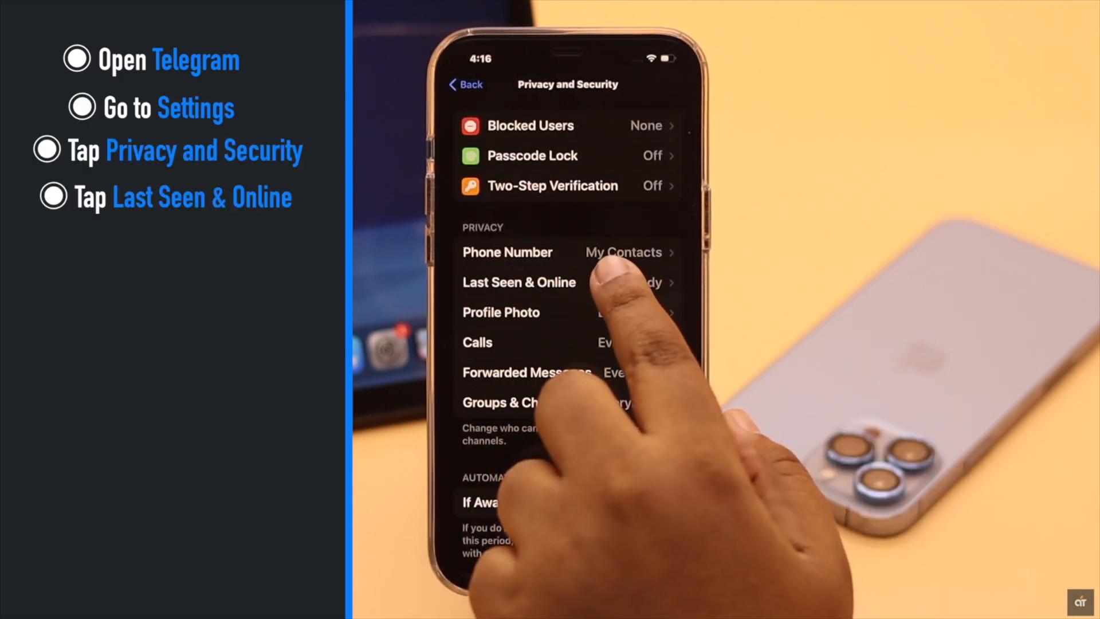
left_click(519, 282)
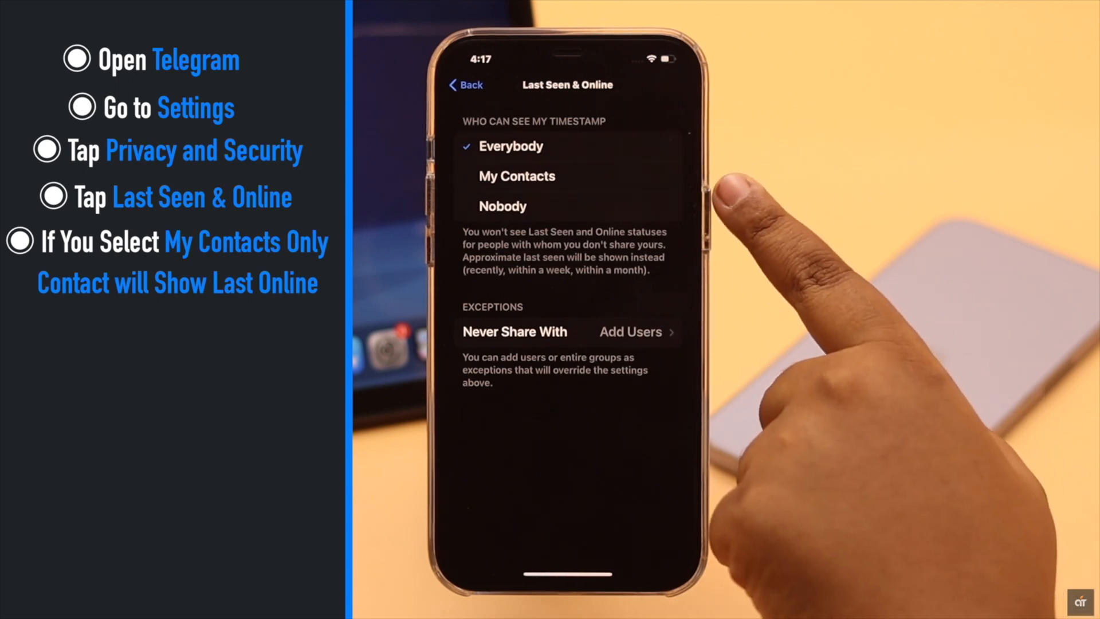
Return to the main Settings screen.
left_click(502, 206)
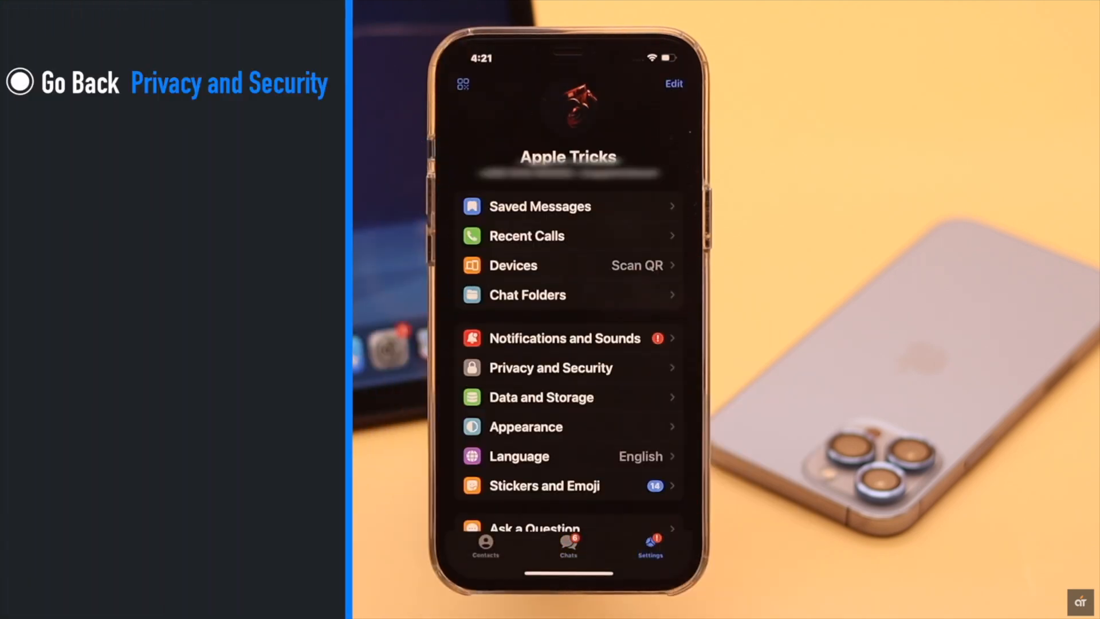
Add the contact Edison to the Last Seen & Online Always Share With exceptions.
left_click(551, 367)
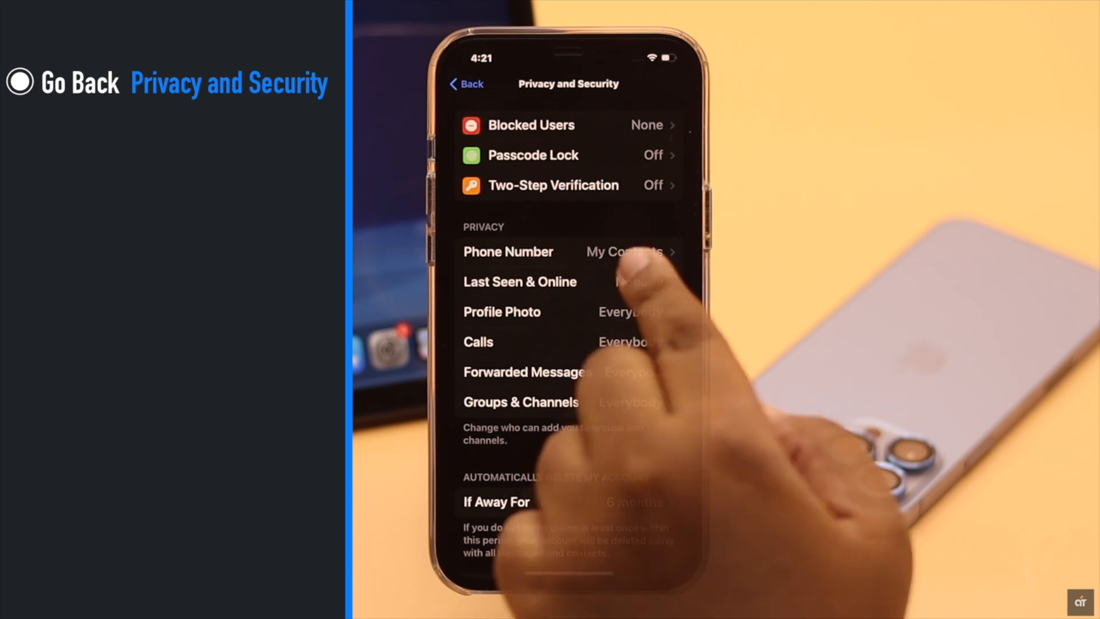
left_click(519, 282)
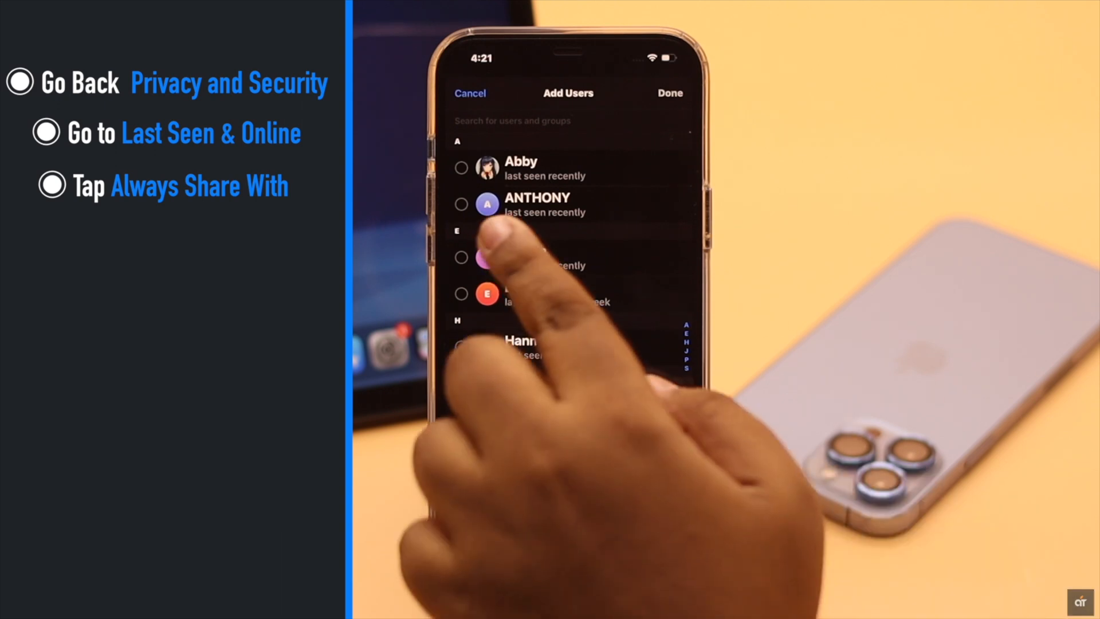
left_click(461, 258)
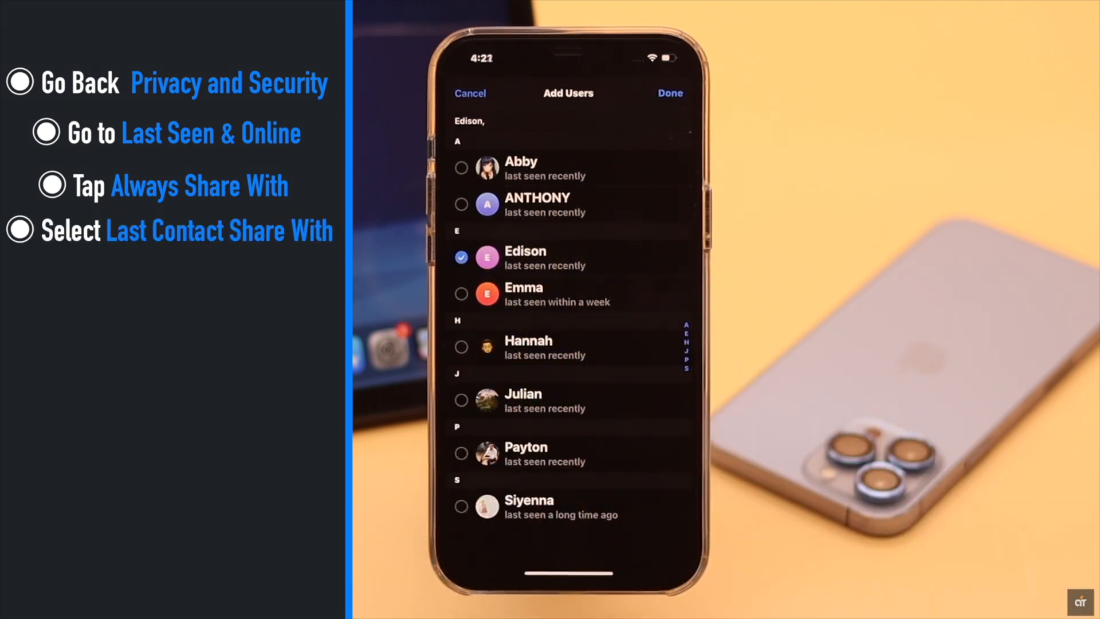
left_click(668, 93)
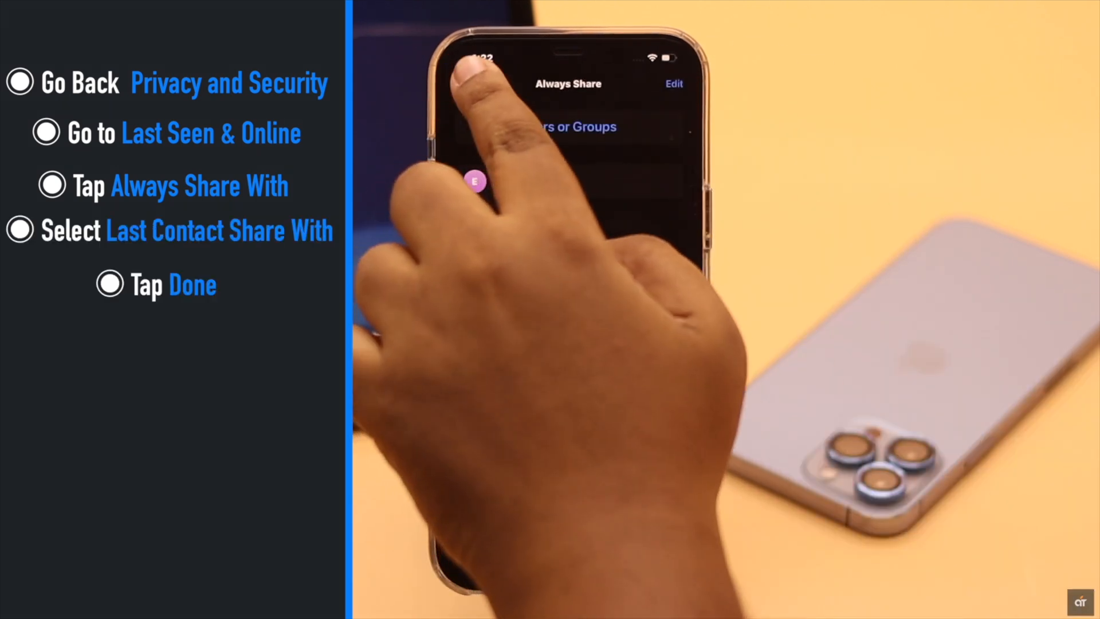